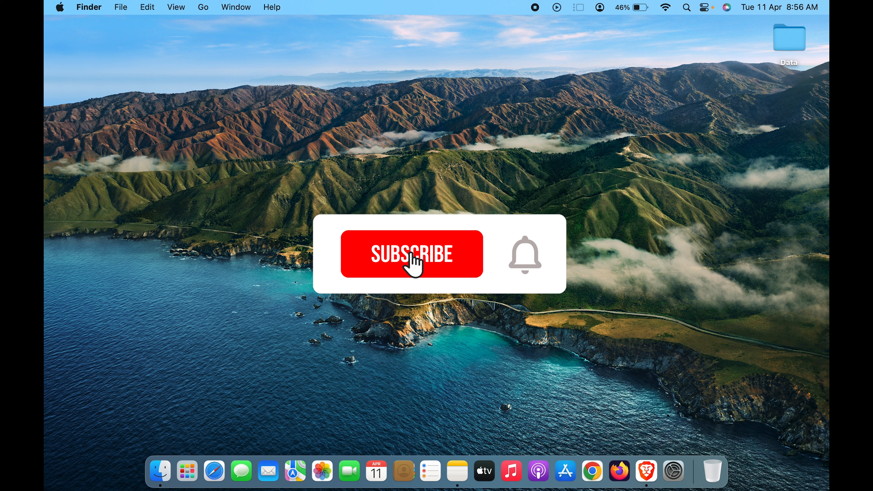
- Show the Notification Center widgets with New Delhi weather and the April calendar
click(411, 253)
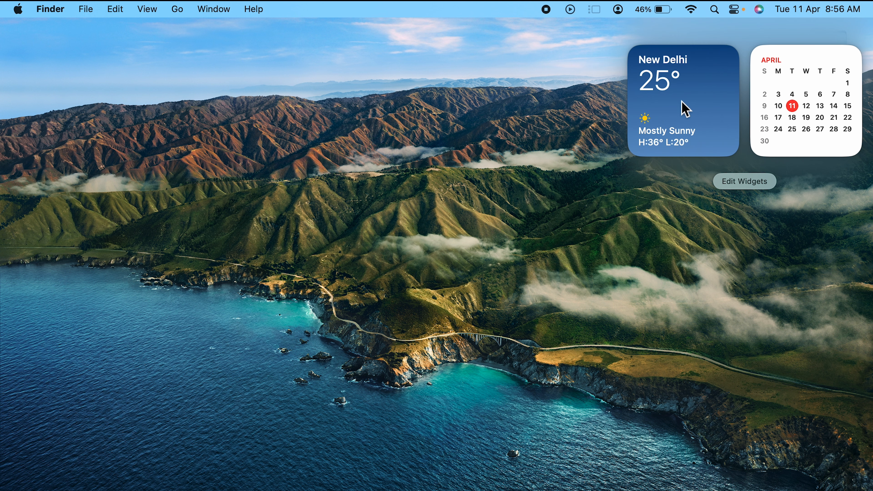
mouse_move(797, 111)
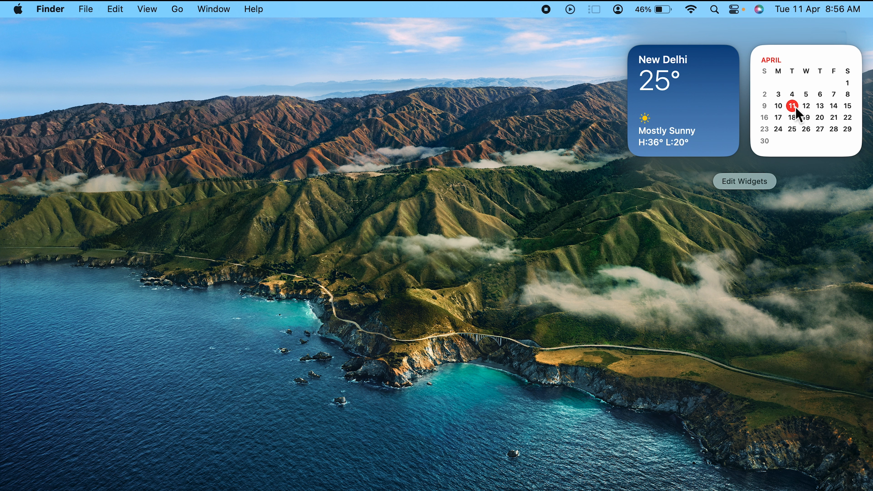
mouse_move(751, 131)
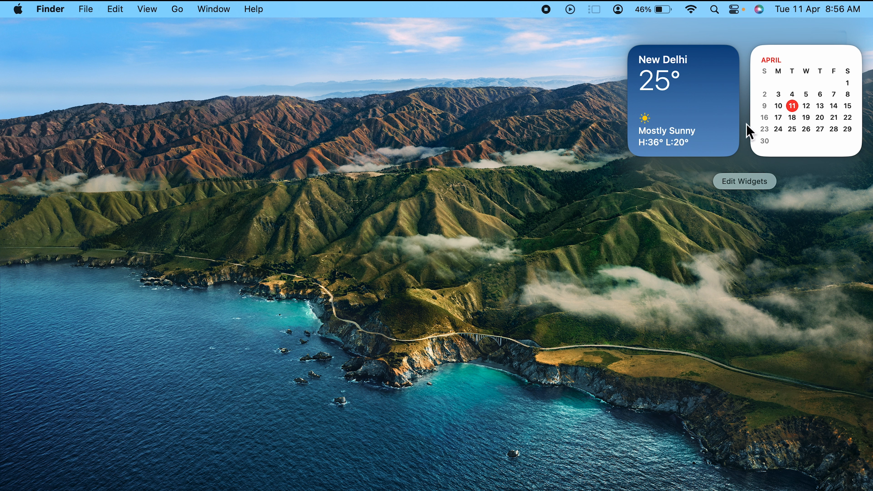
mouse_move(776, 100)
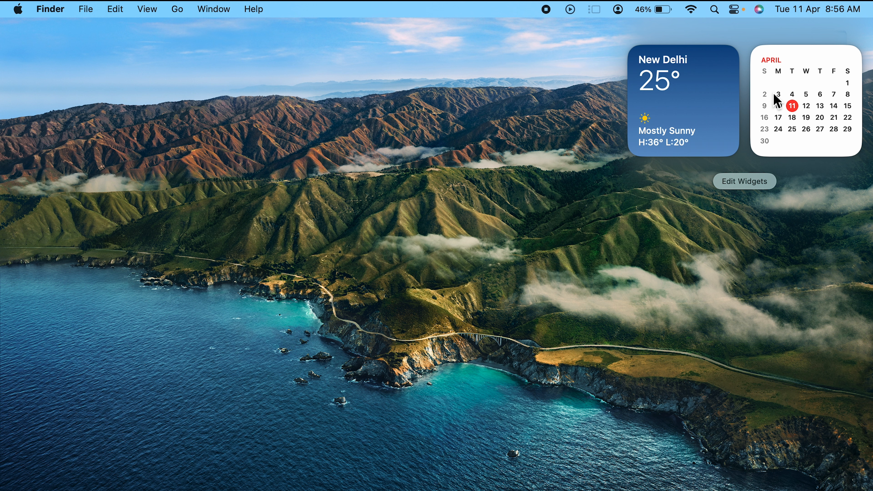
mouse_move(483, 174)
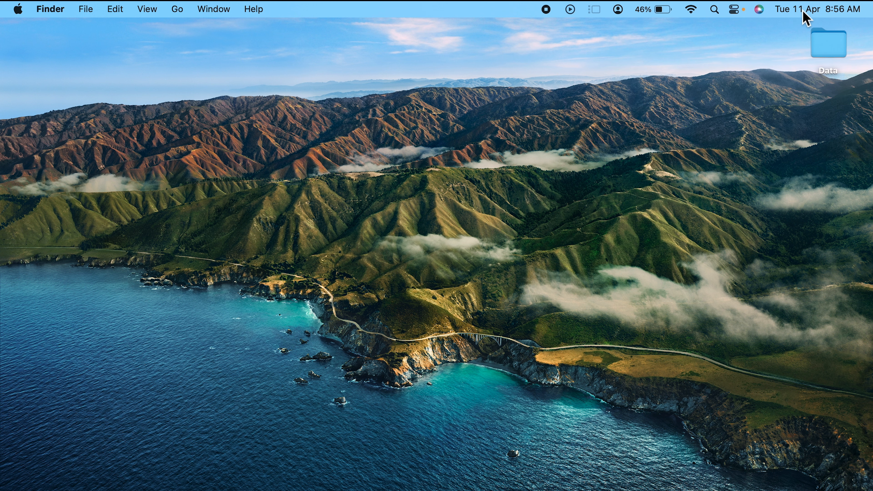
mouse_move(654, 137)
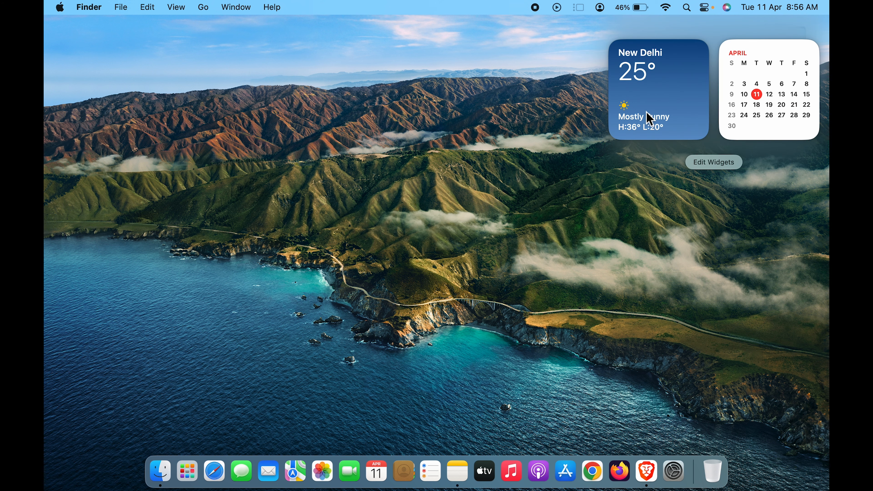
mouse_move(427, 110)
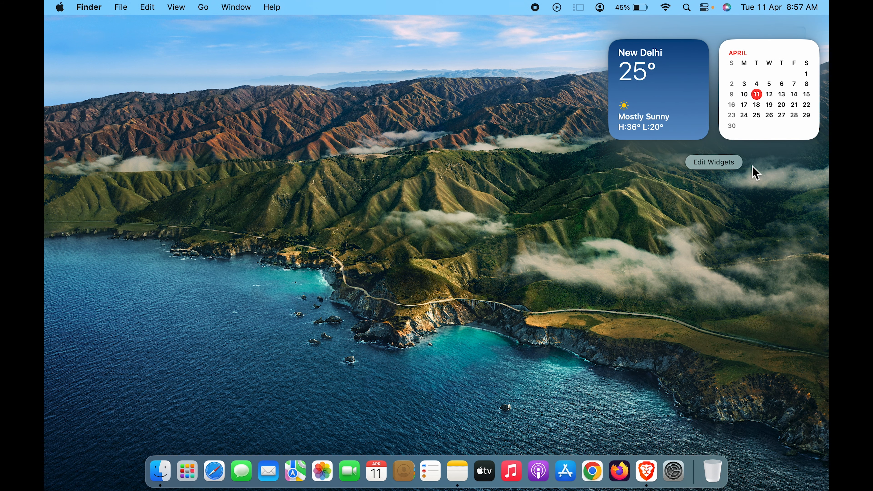
mouse_move(725, 171)
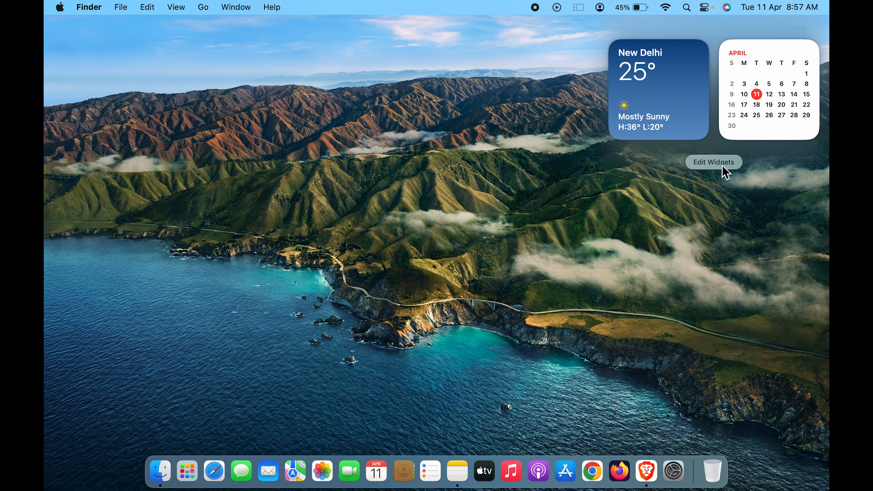
- Enter widget editing and select Clock to browse its available widget styles
click(713, 162)
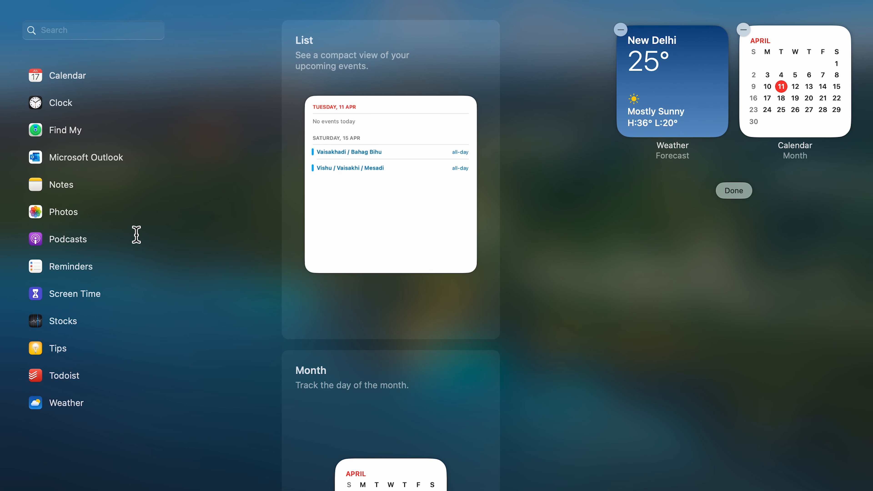
mouse_move(133, 230)
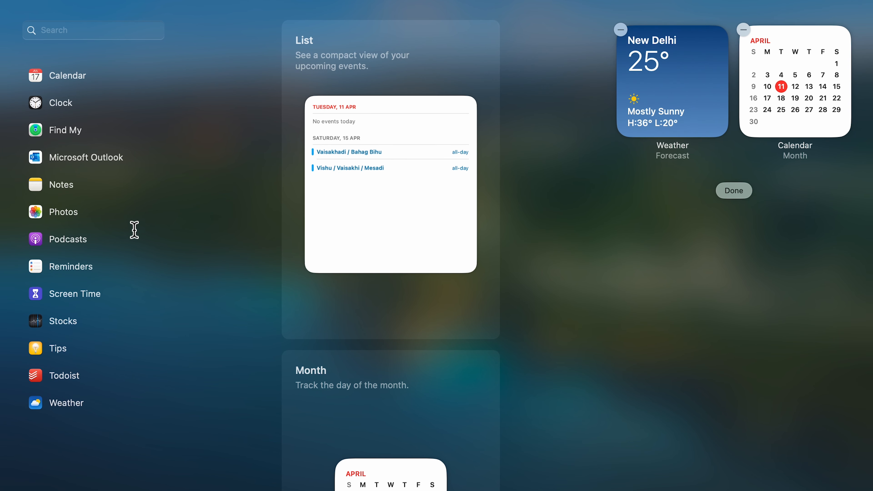
mouse_move(67, 106)
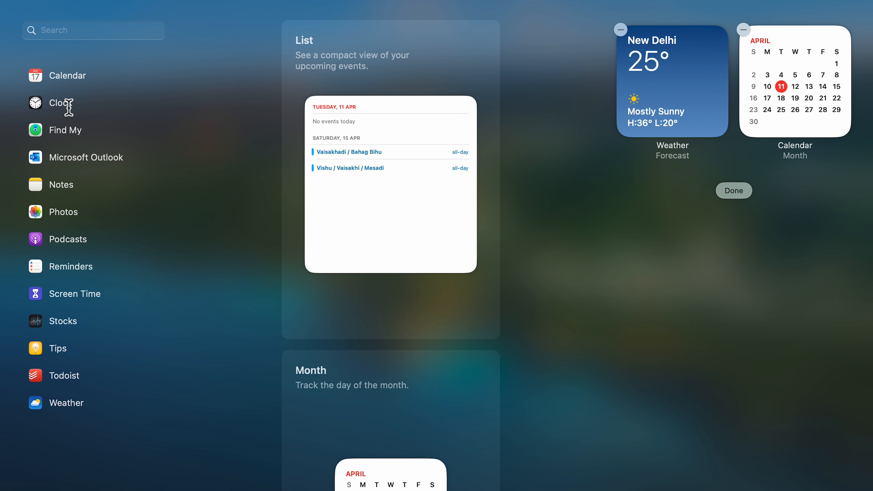
click(61, 104)
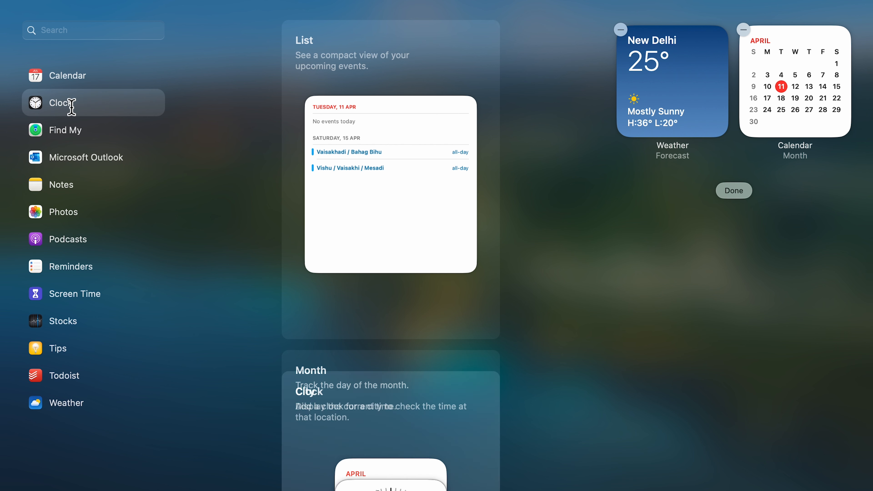
click(61, 103)
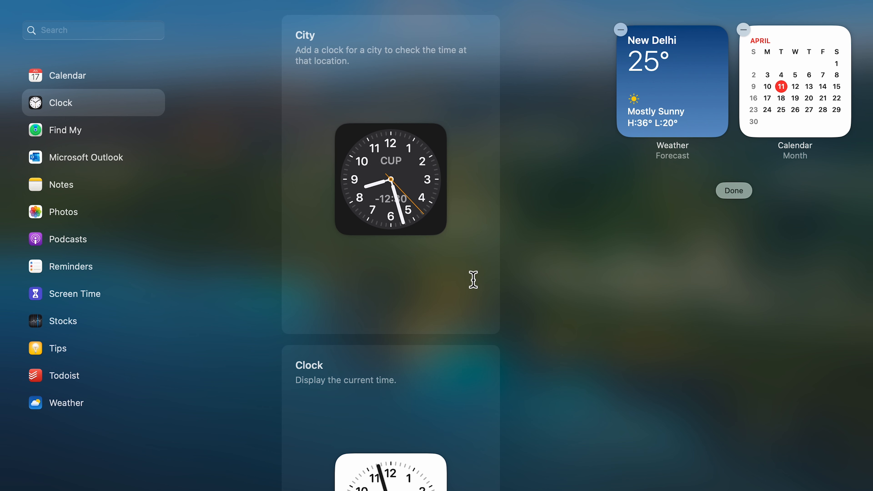
scroll(down, 3)
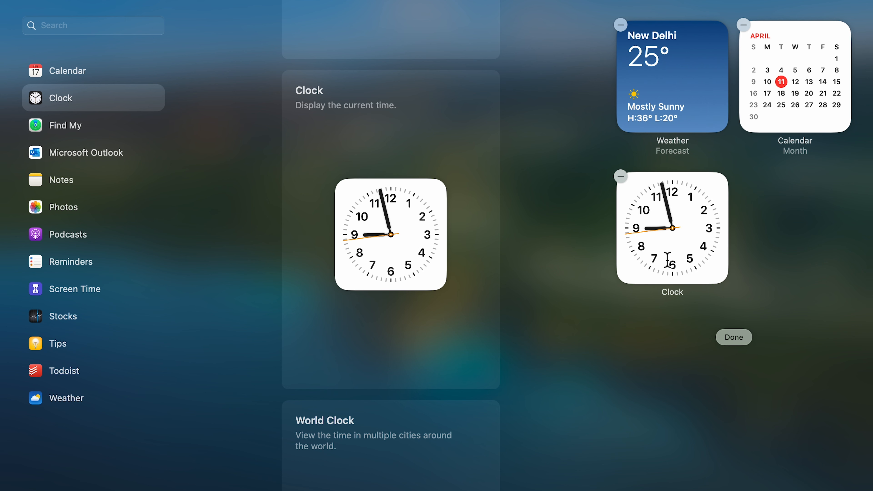
mouse_move(619, 206)
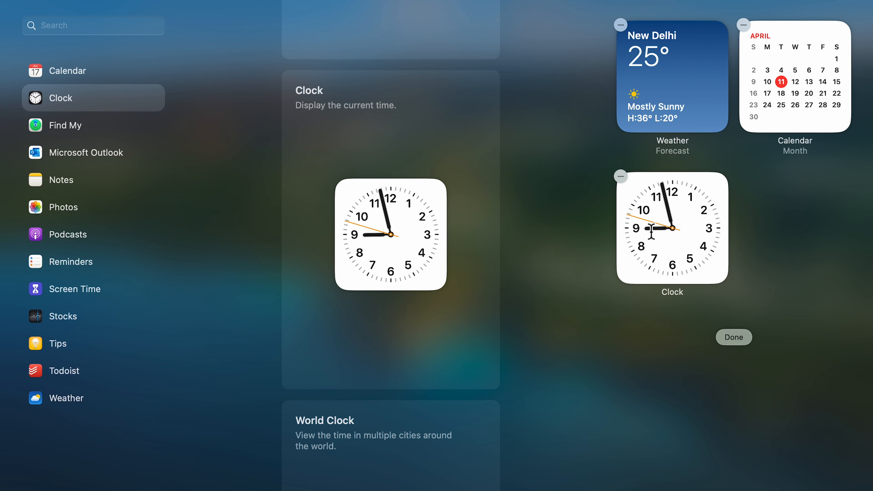
- Leave widget editing so Weather, Calendar and the analog Clock show on the desktop
click(733, 337)
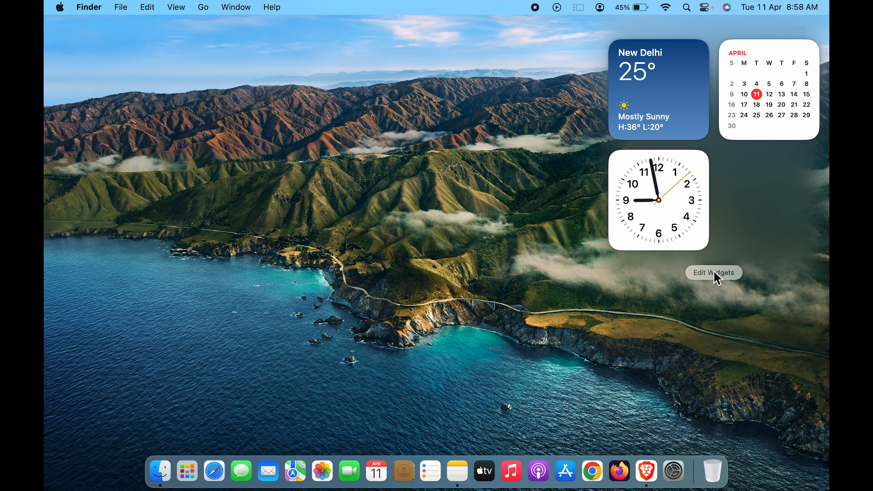
- Re-enter widget editing, remove the Clock widget, and dismiss Notification Center
click(713, 273)
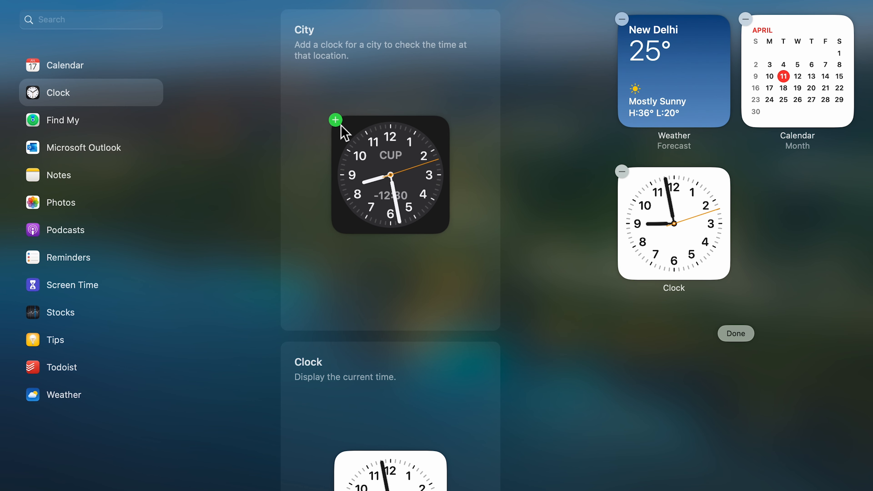
click(334, 119)
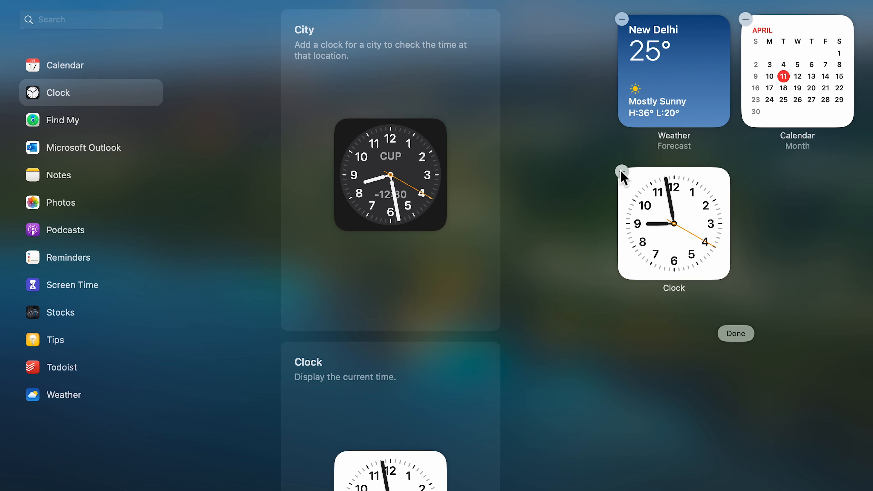
click(735, 333)
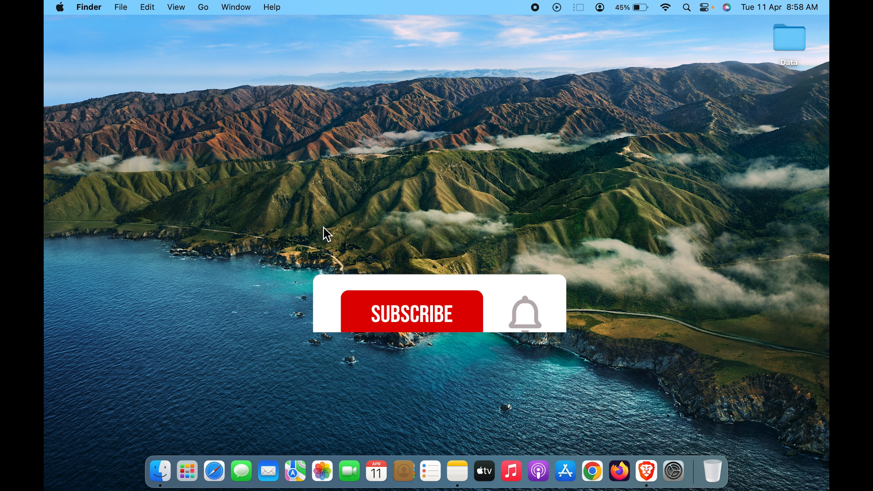
click(411, 313)
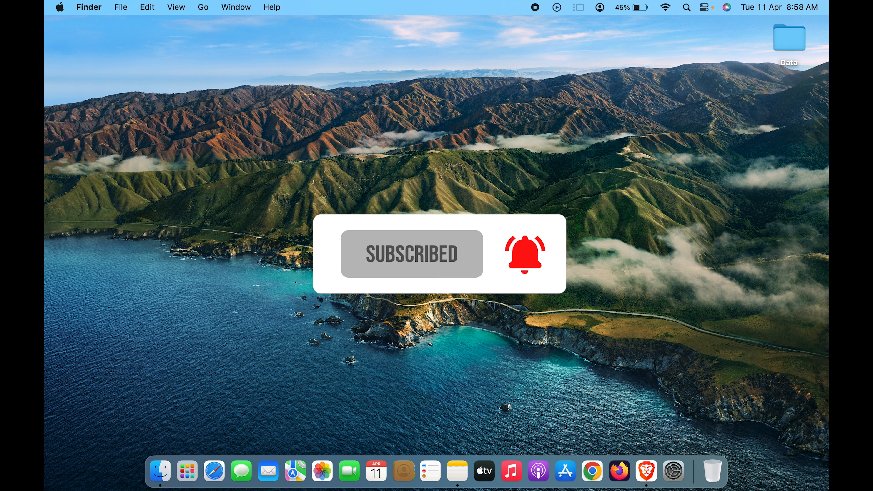